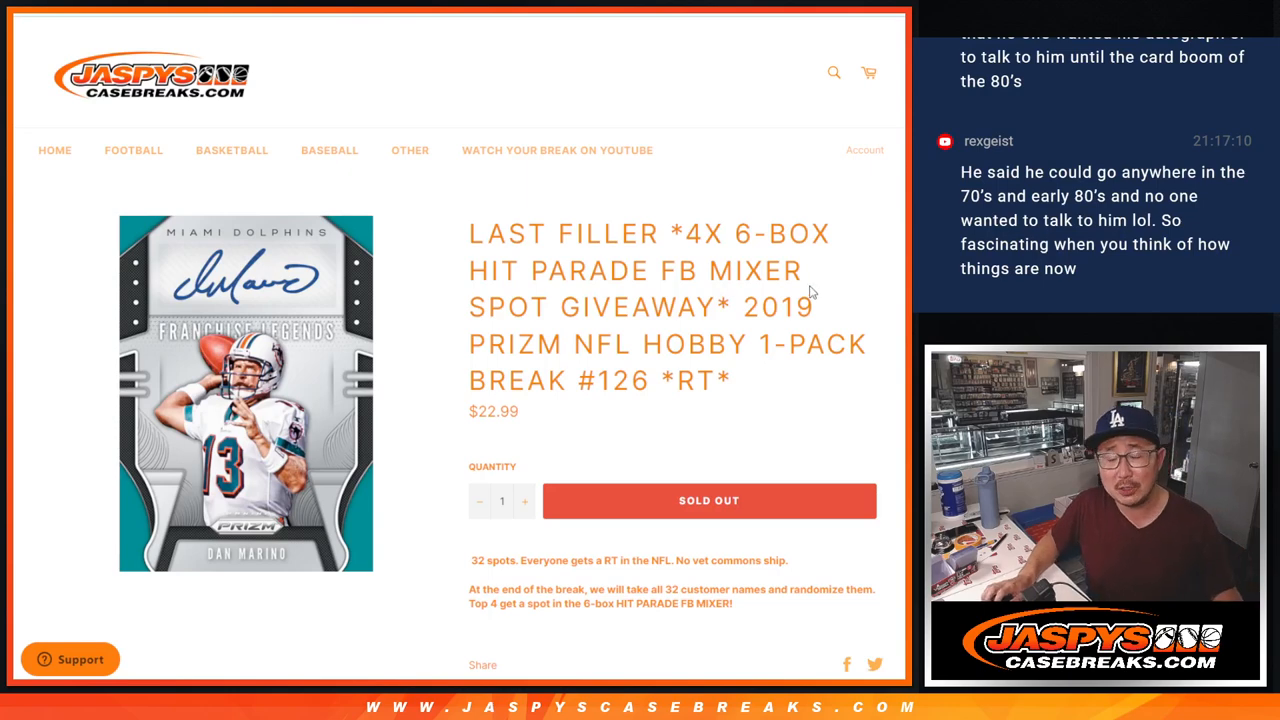
mouse_move(768, 404)
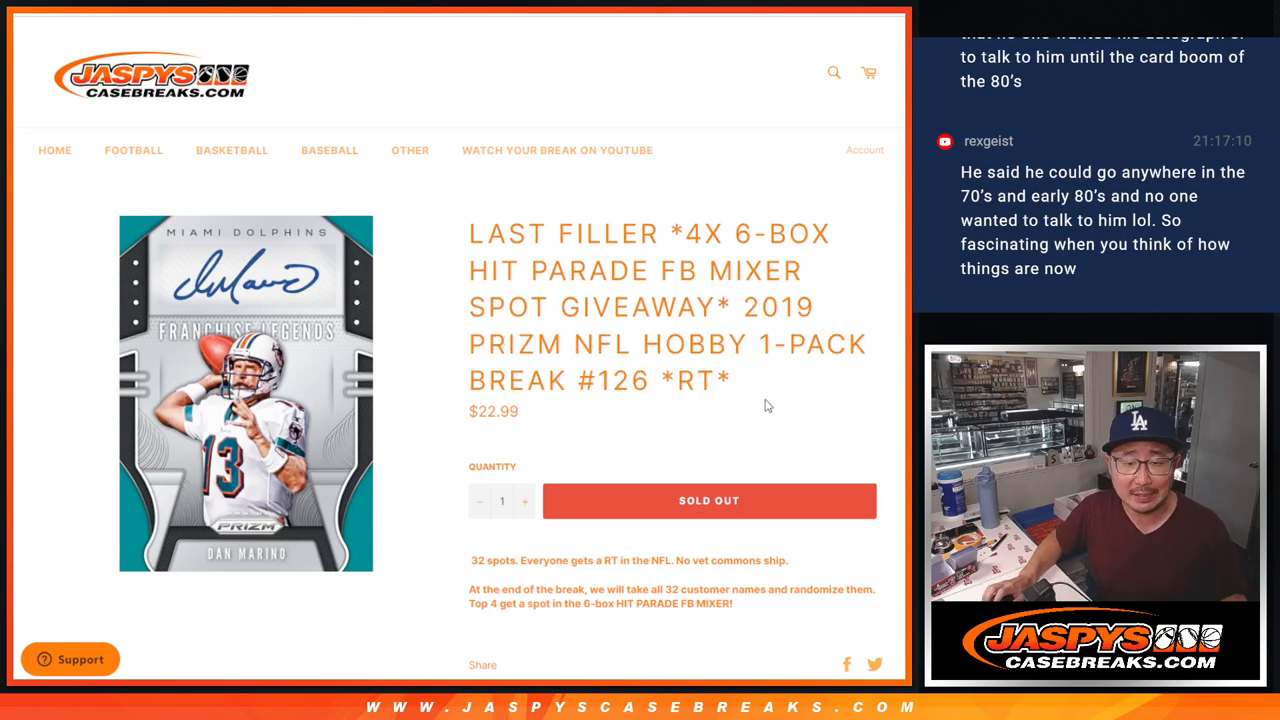
- Switch from the break #126 product listing to the List Randomizer tab holding the customer names
double_click(624, 380)
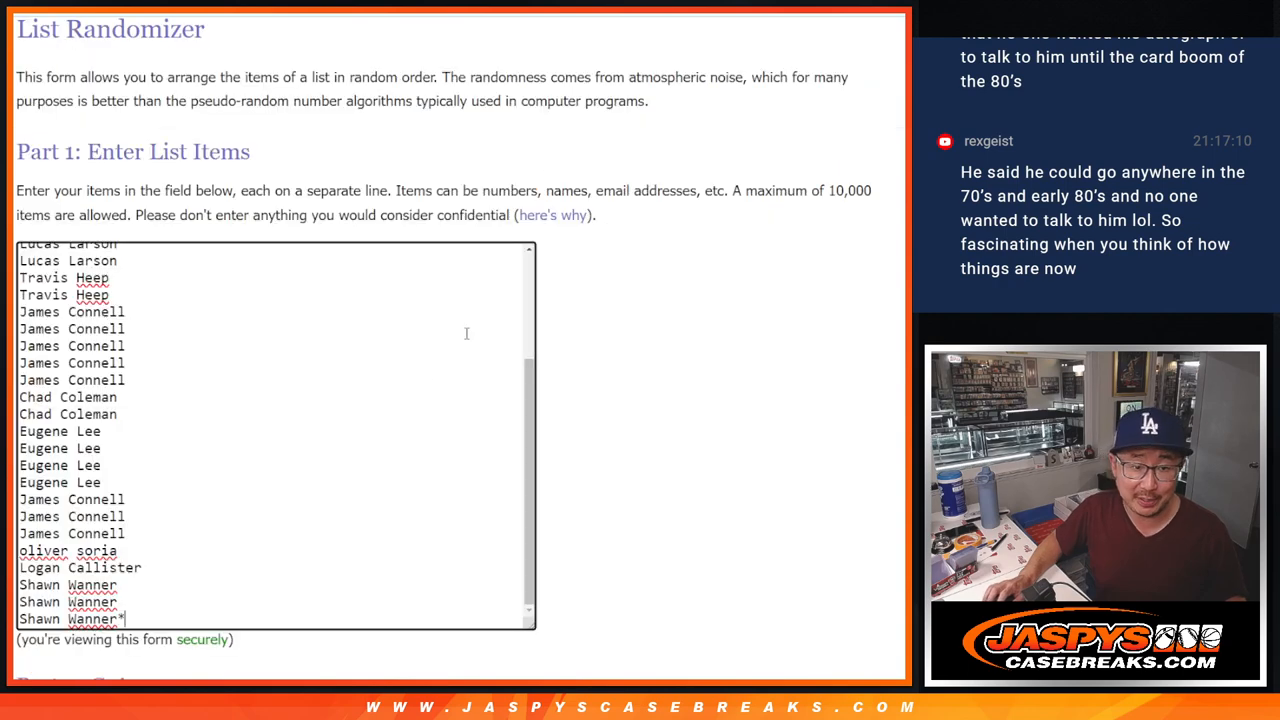
- Randomize the 32 customer names and then the NFL team list for pasting into column A
scroll("up", 3)
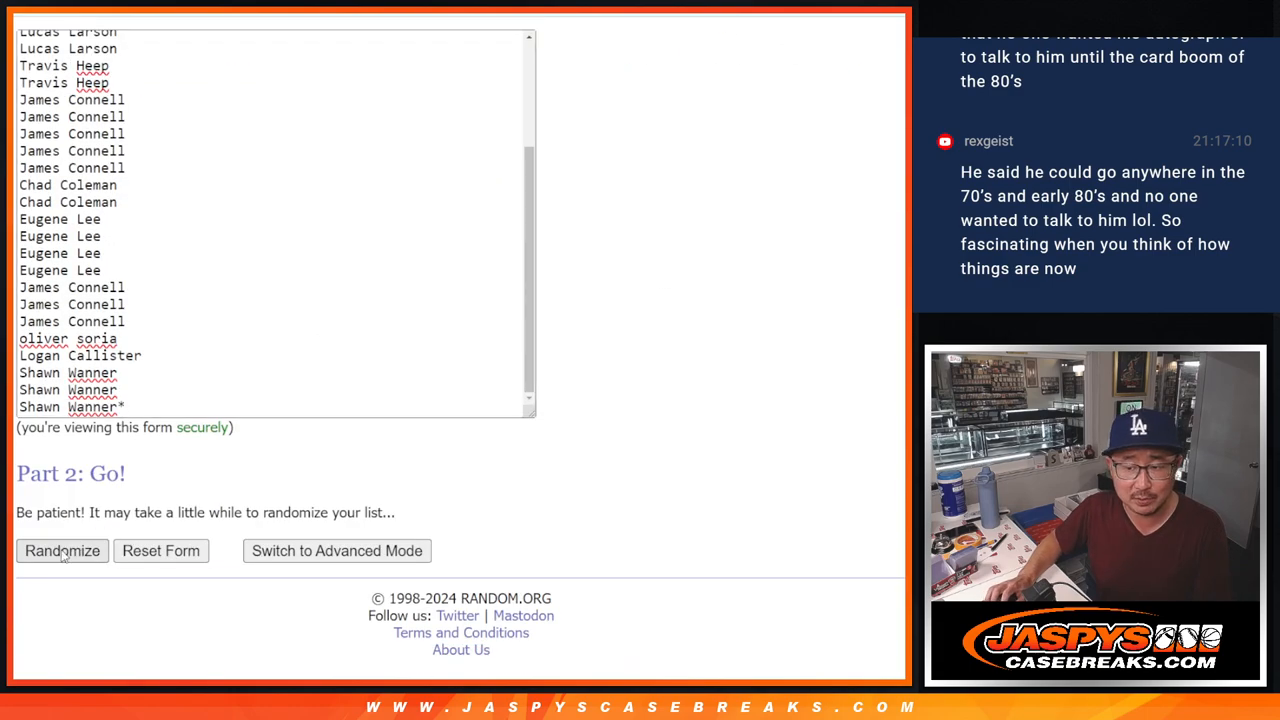
left_click(62, 552)
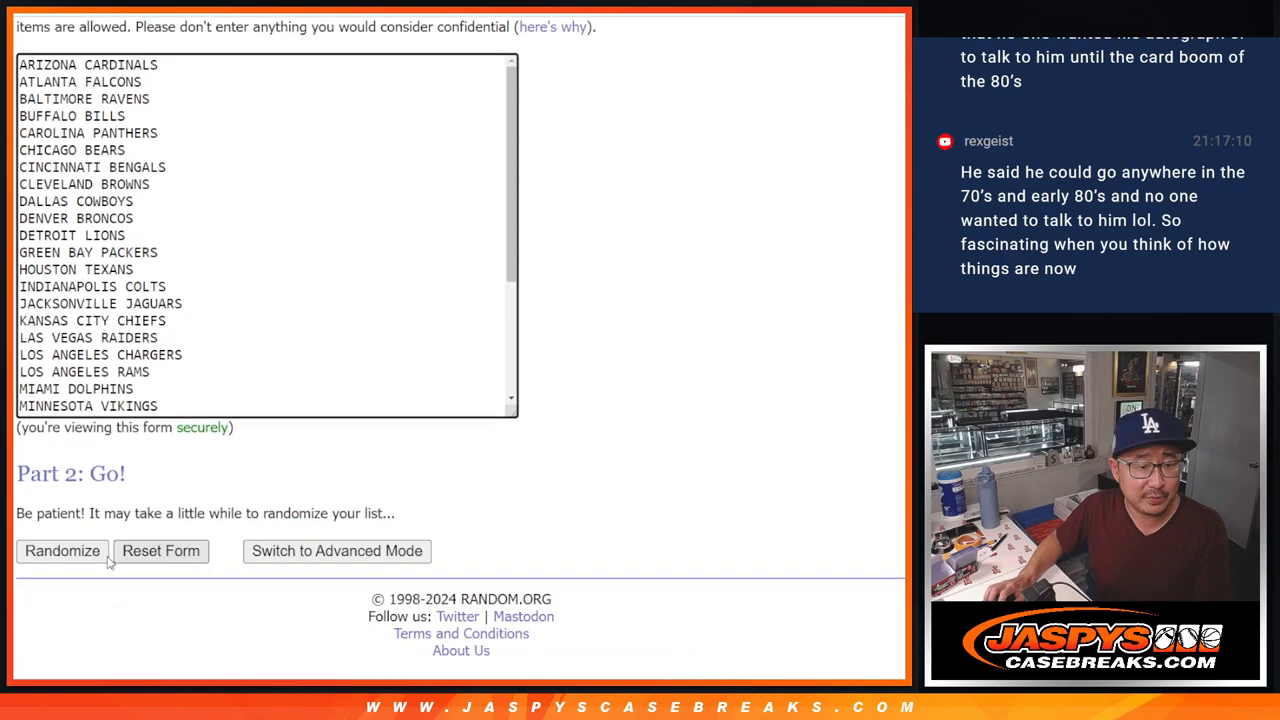
left_click(62, 552)
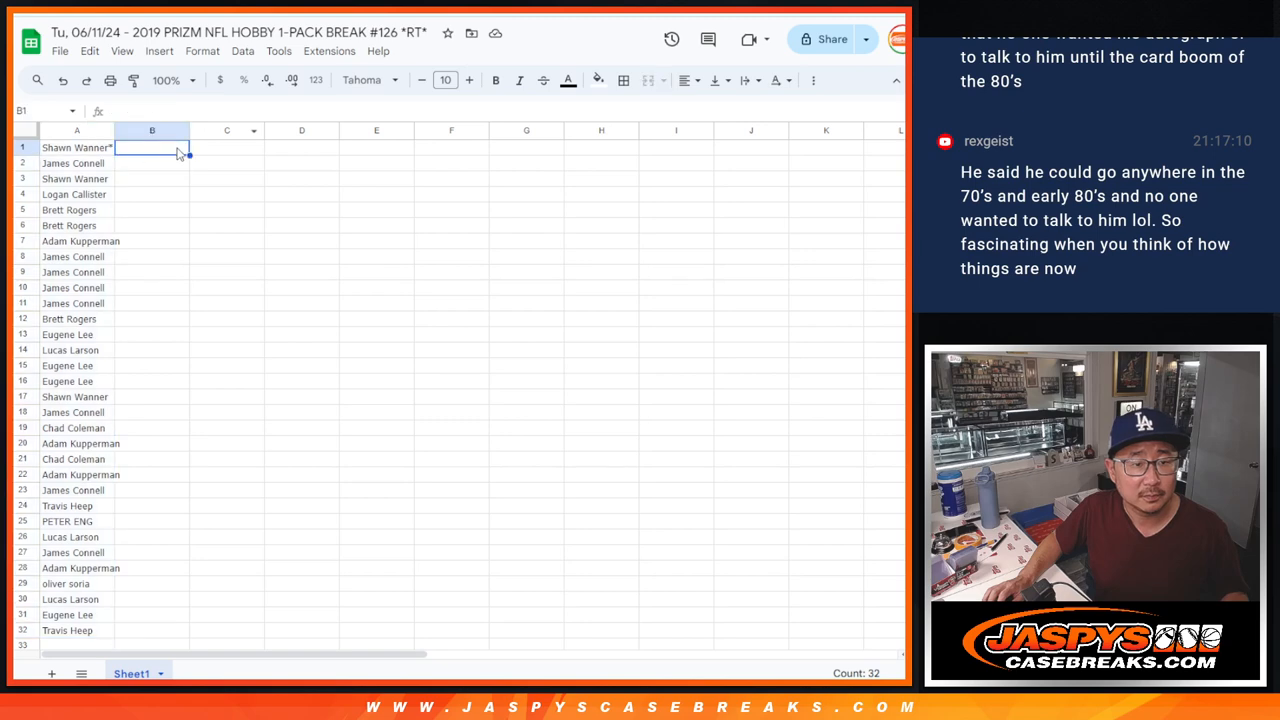
- Place the shuffled teams in column B beside the names and zoom the sheet to 150%
left_click(362, 80)
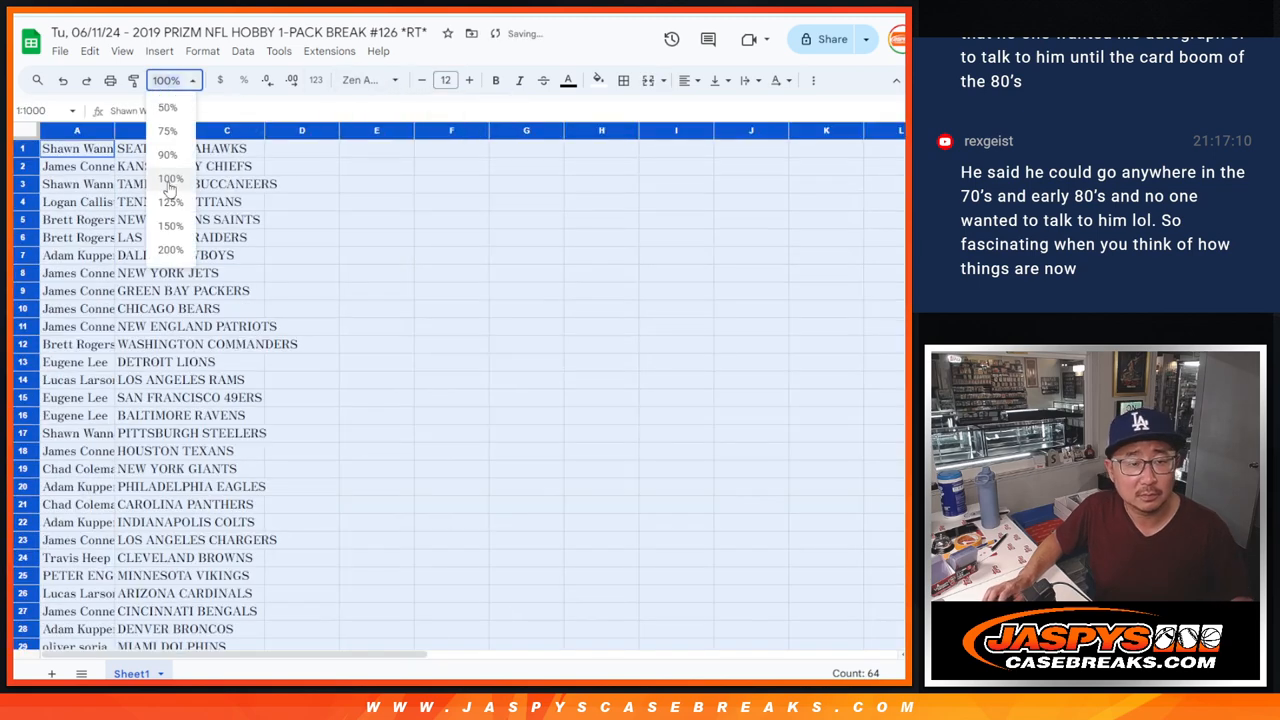
left_click(170, 224)
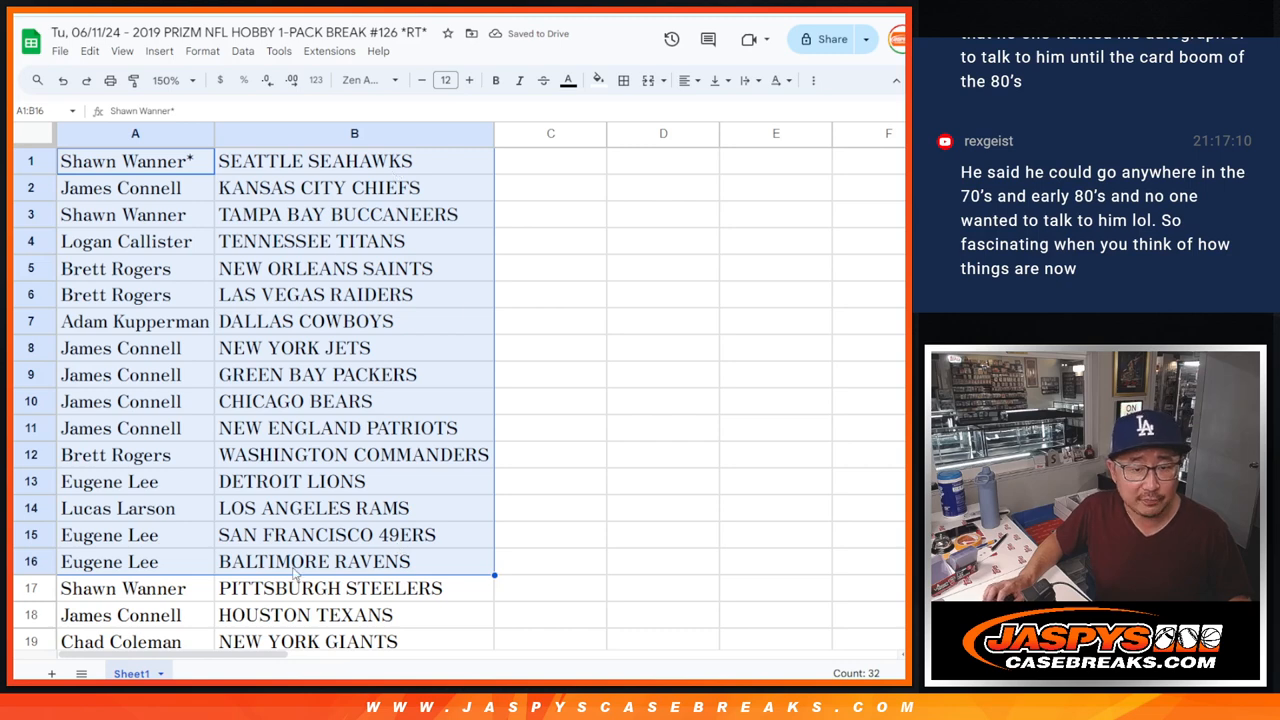
scroll("down", 3)
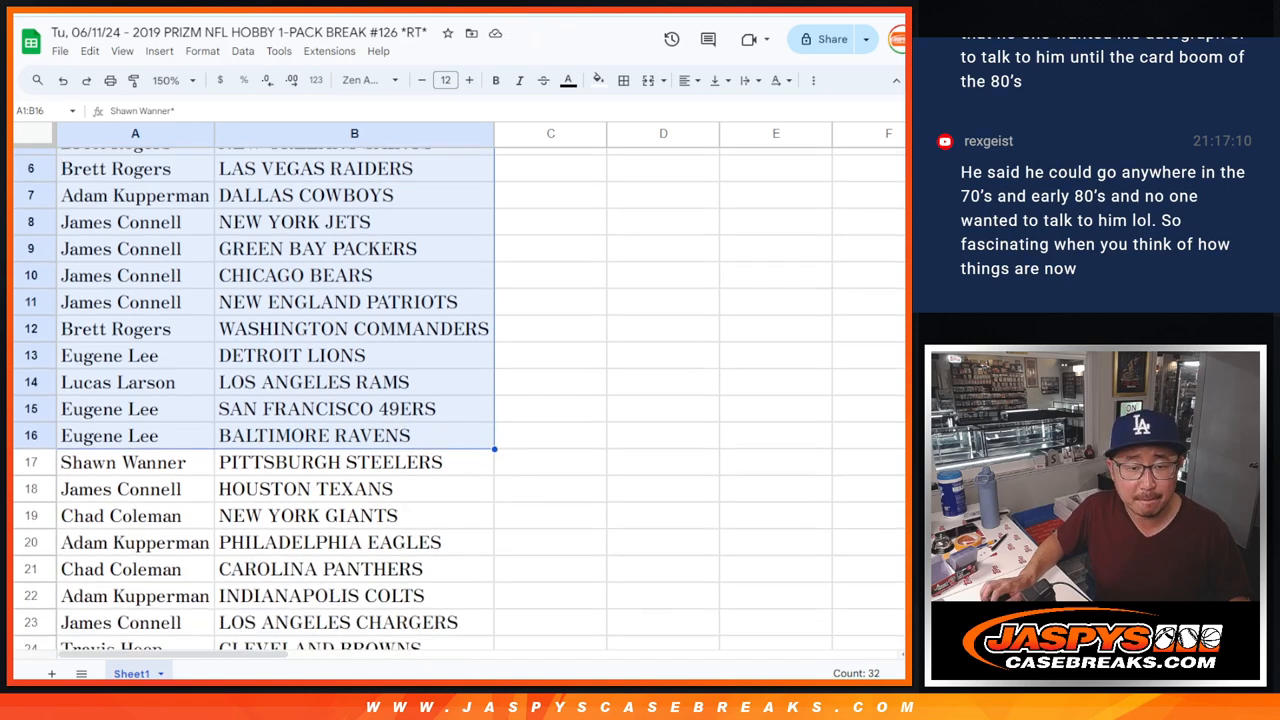
scroll("down", 3)
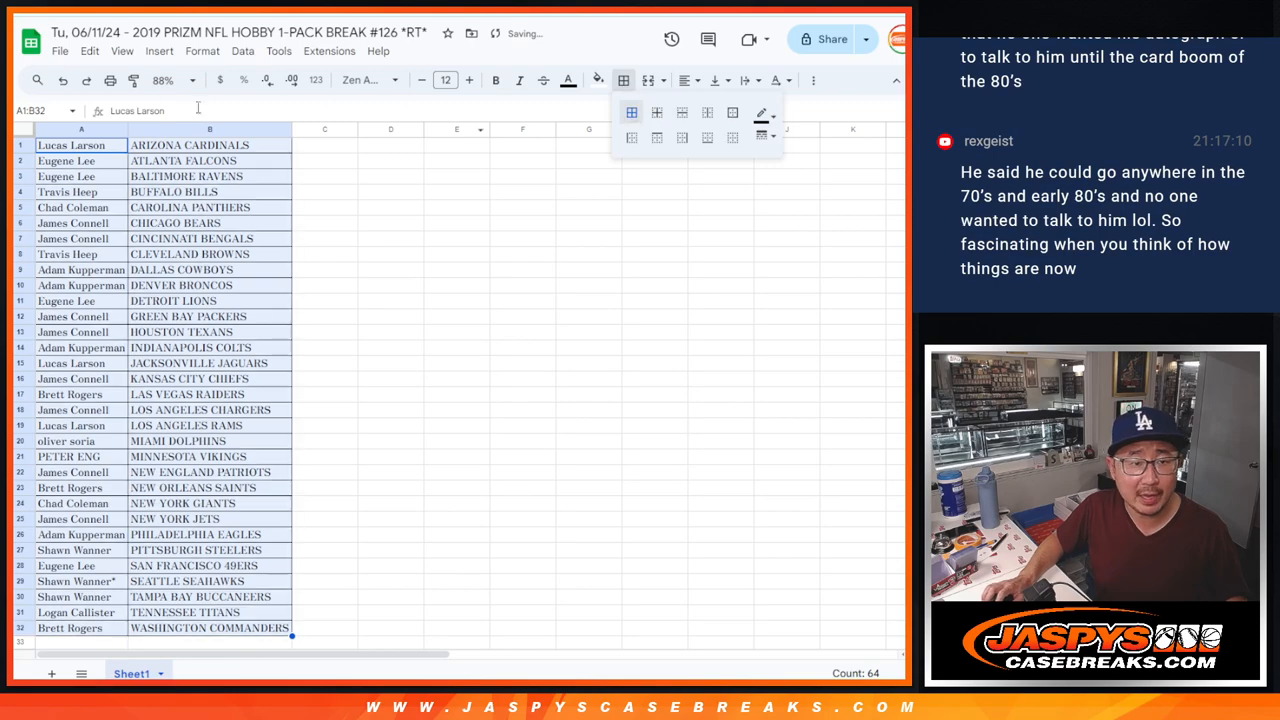
key("ctrl+p")
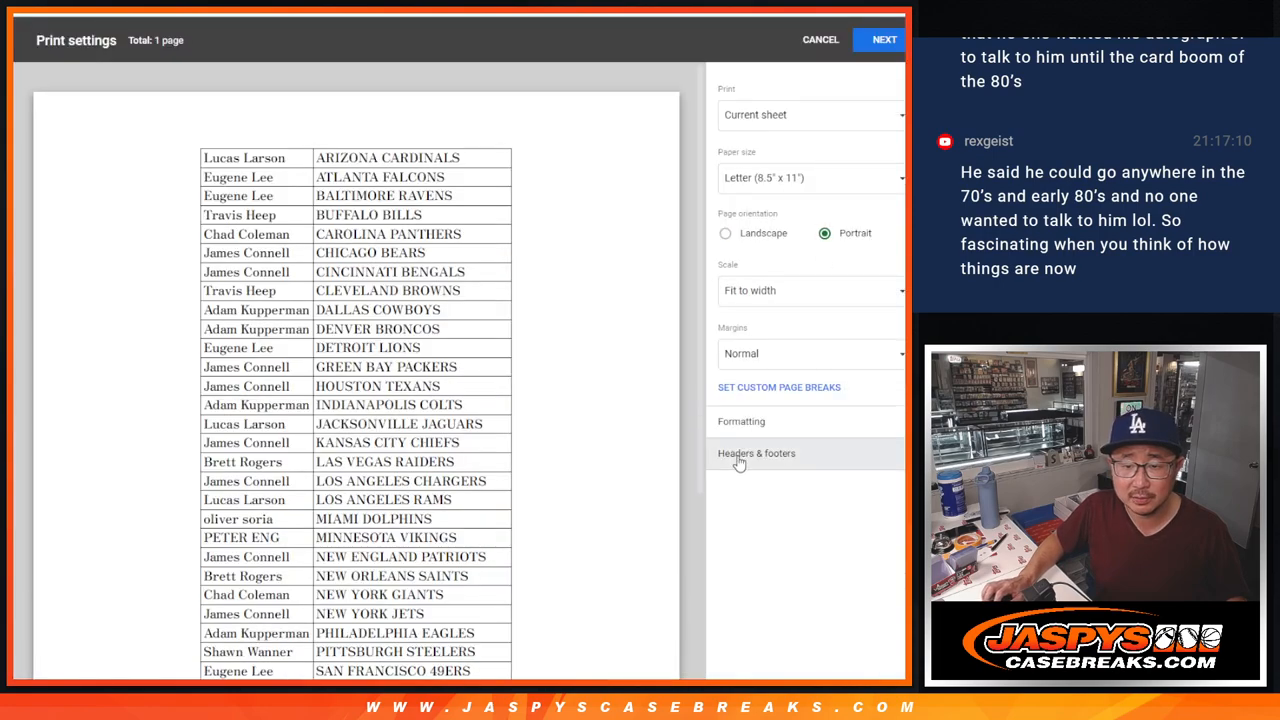
left_click(884, 40)
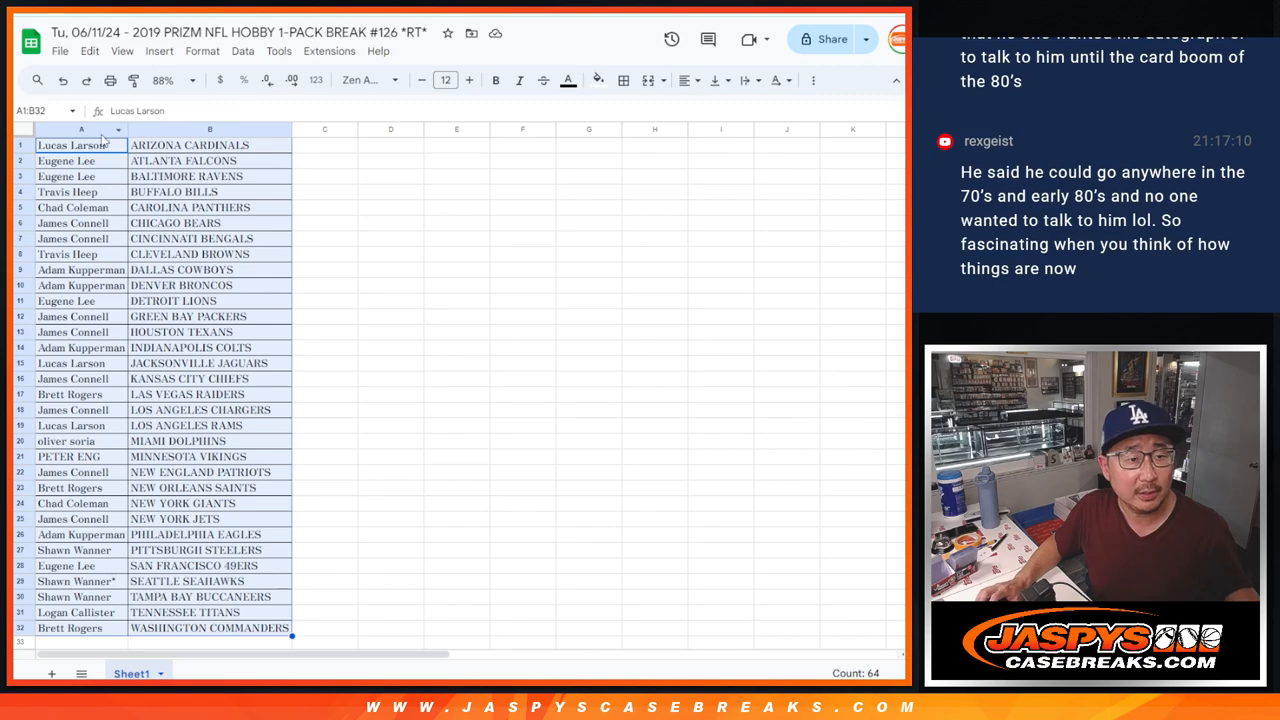
- Roll two virtual dice on the Dice Roller page to set the shuffle count
left_click(80, 128)
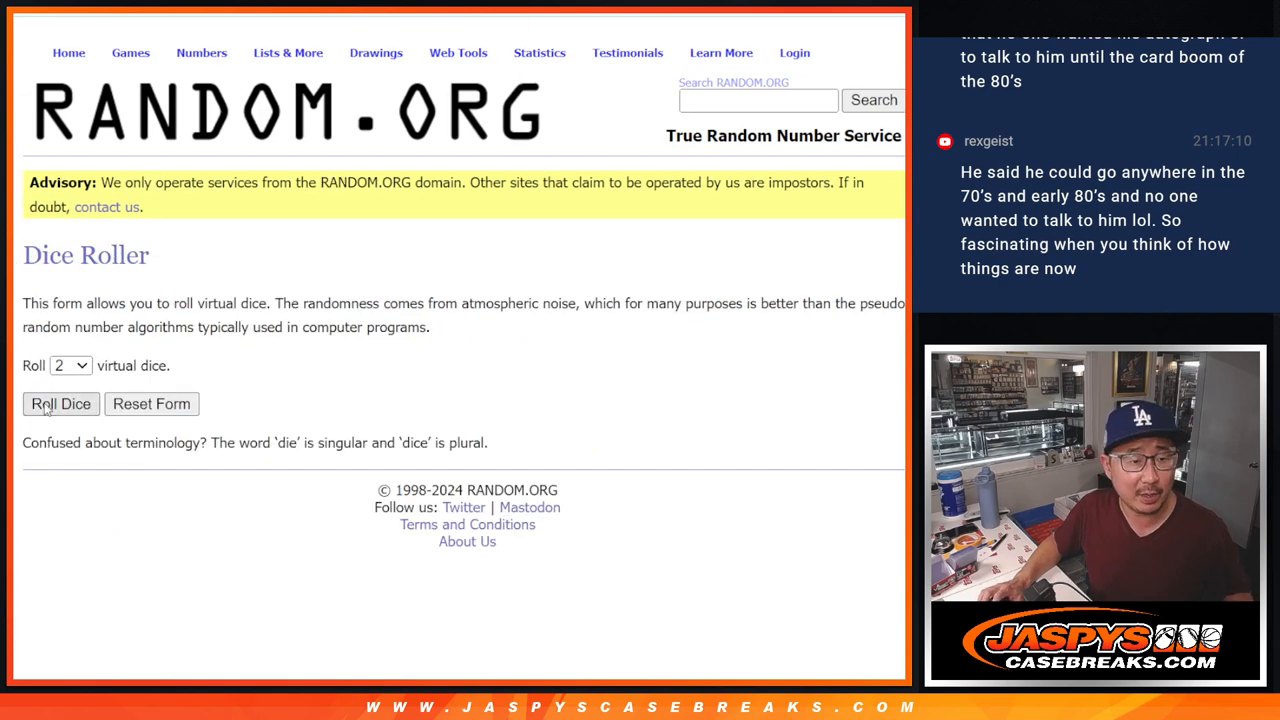
left_click(60, 404)
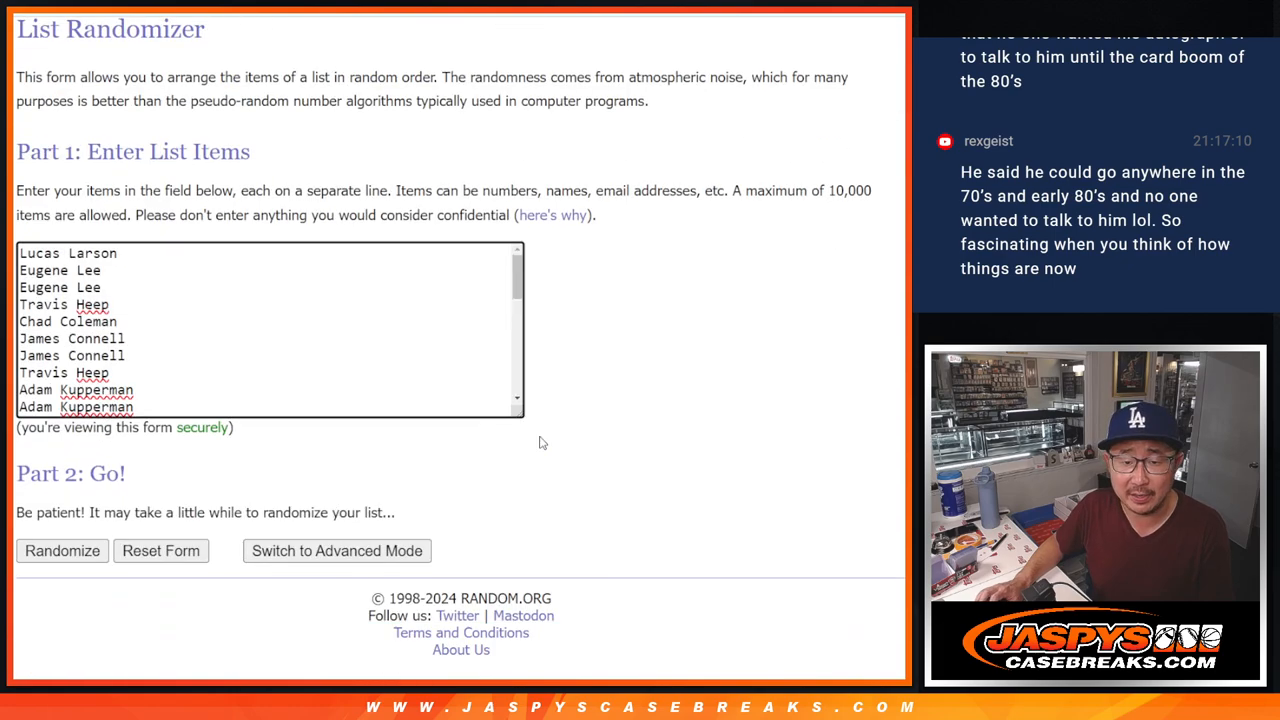
- Randomize the name list and reshuffle until it reads randomized 7 times, revealing the top four
left_click(60, 550)
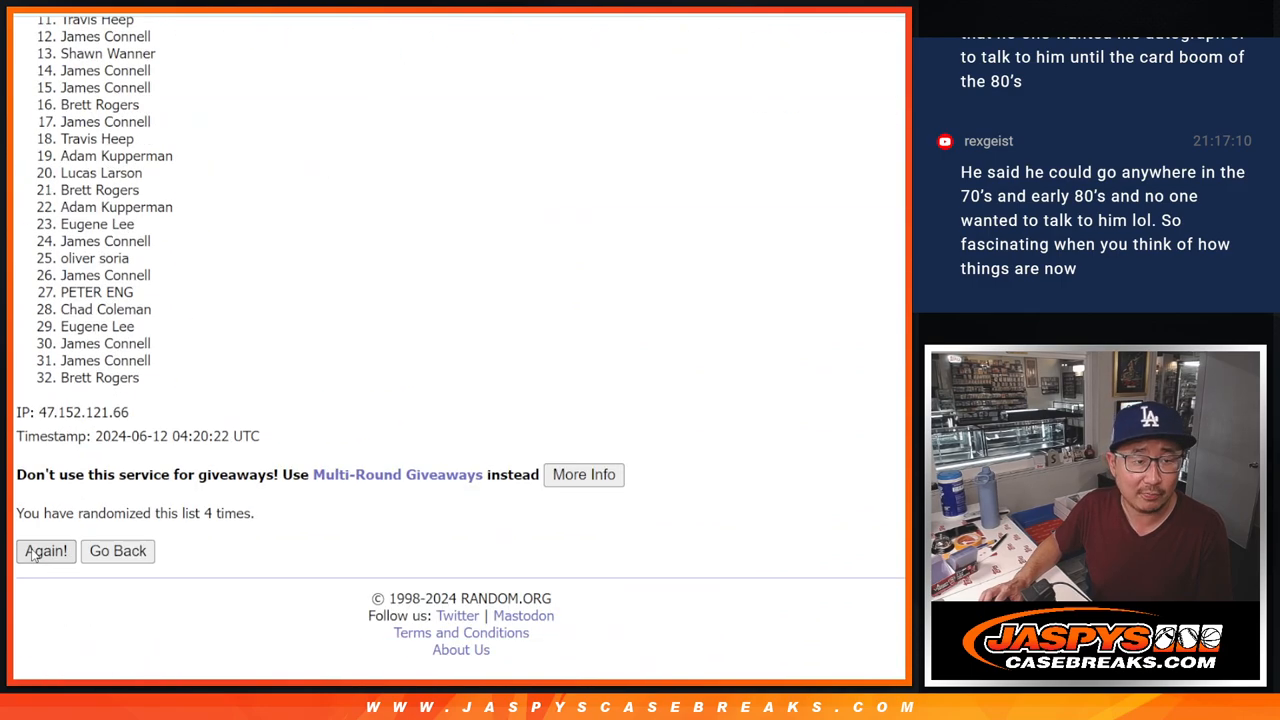
left_click(44, 552)
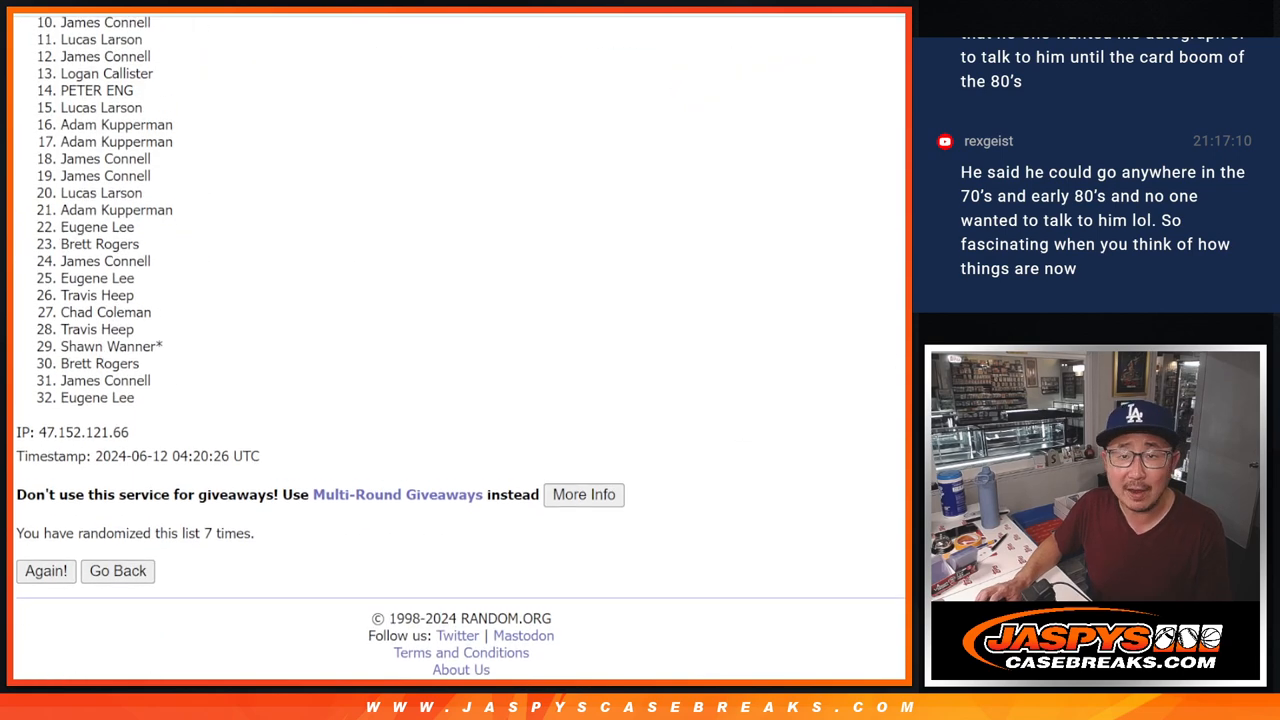
scroll("up", 3)
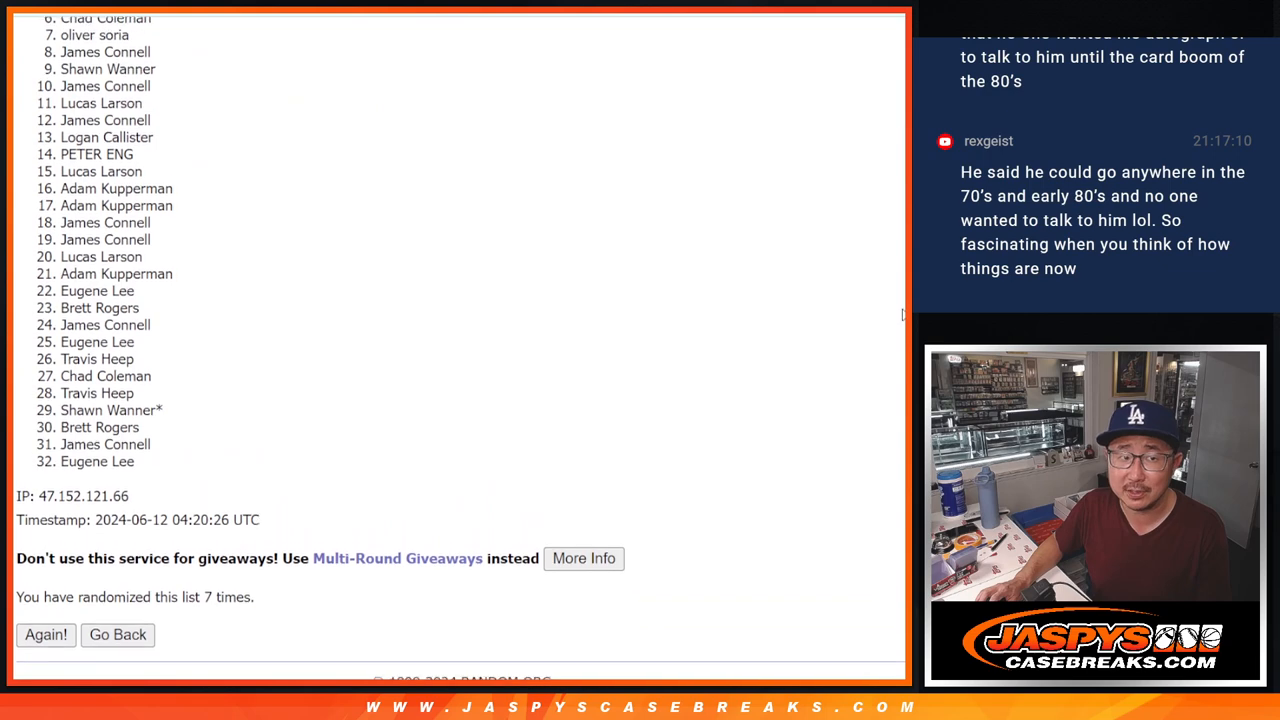